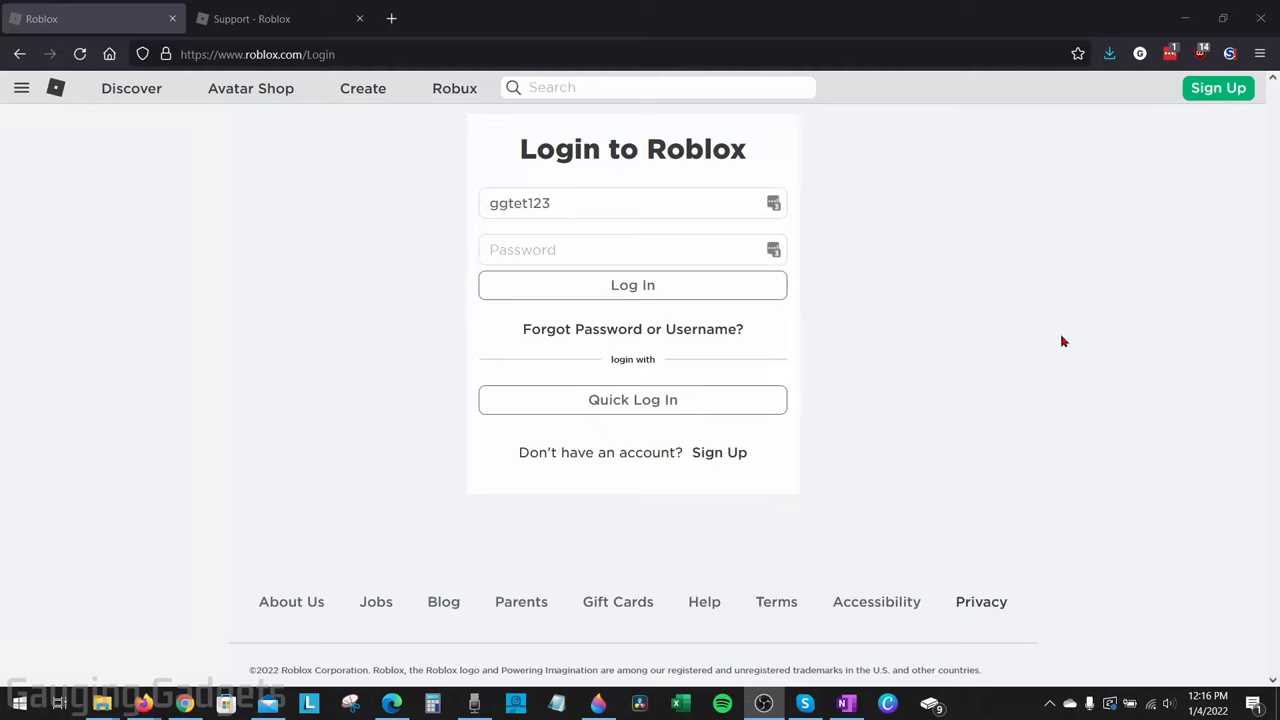
pyautogui.moveTo(766, 388)
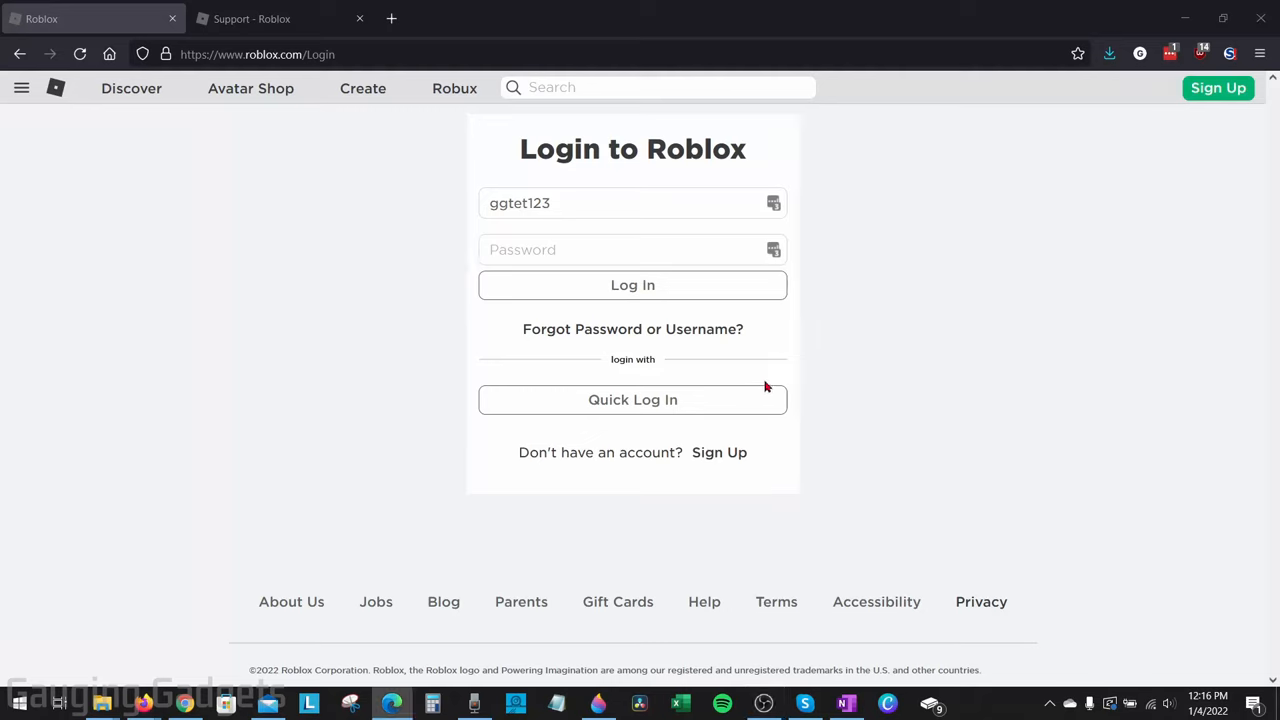
pyautogui.moveTo(830, 370)
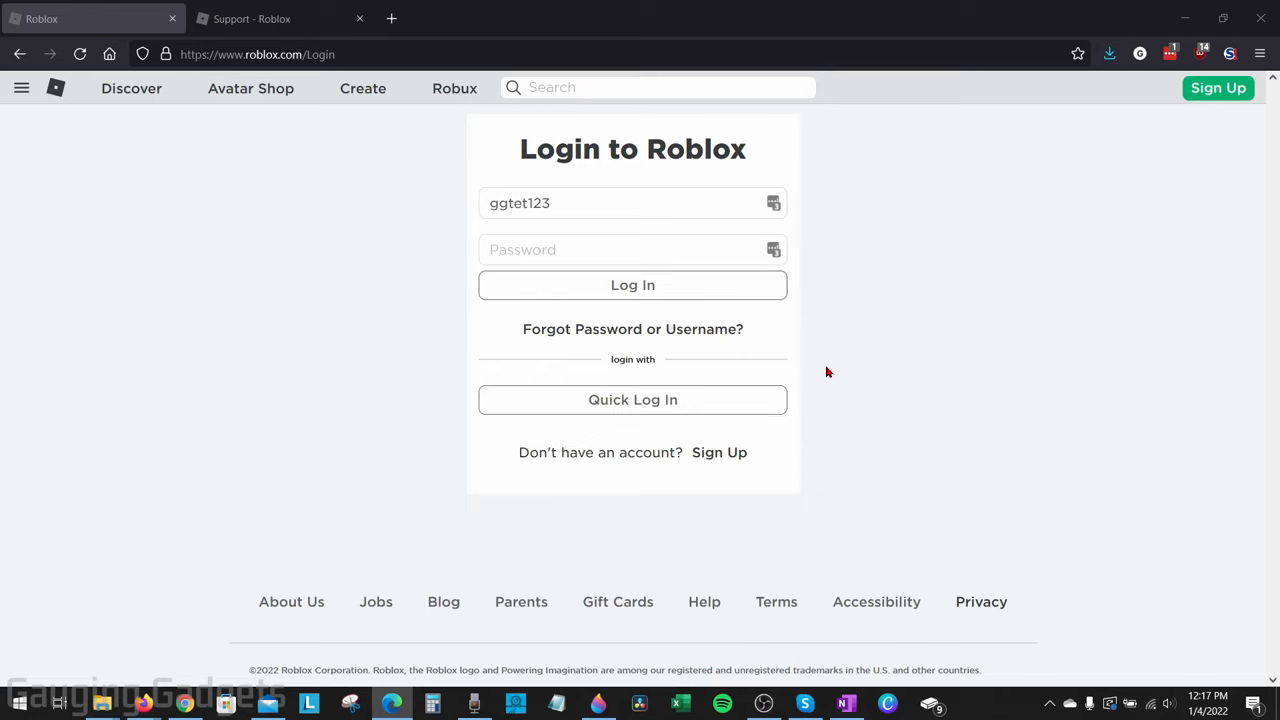
pyautogui.moveTo(308, 248)
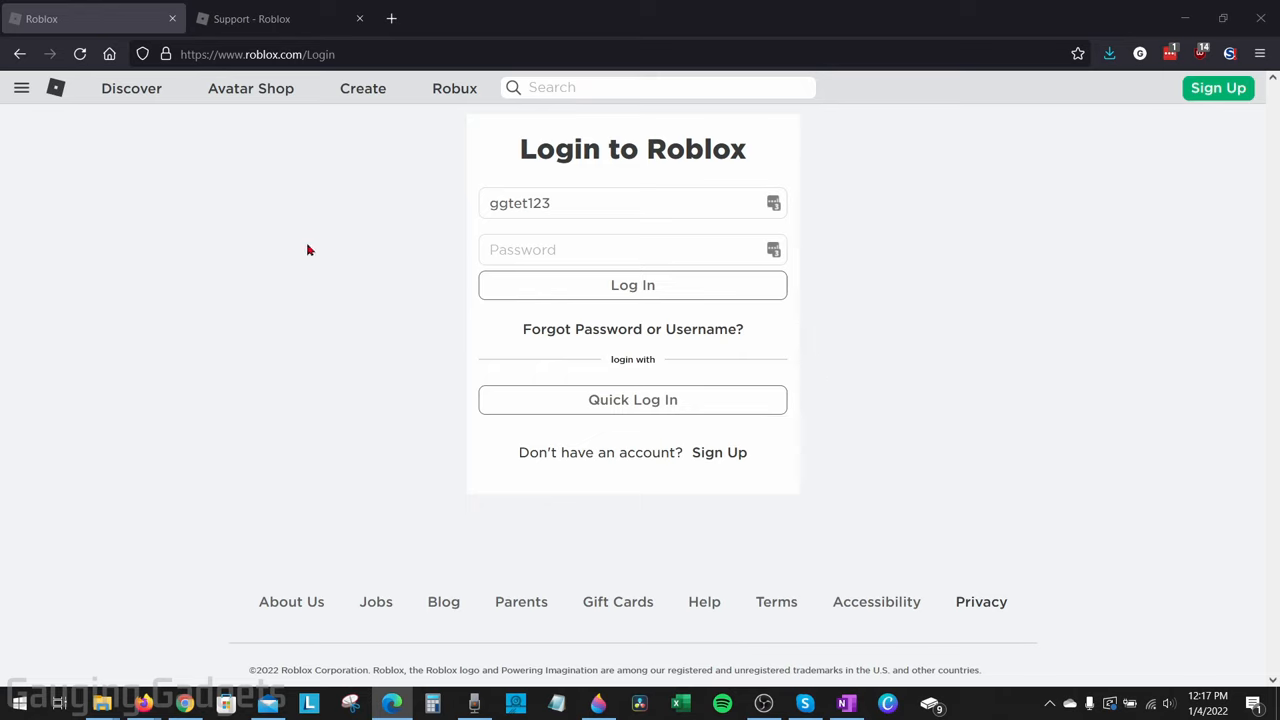
pyautogui.moveTo(344, 312)
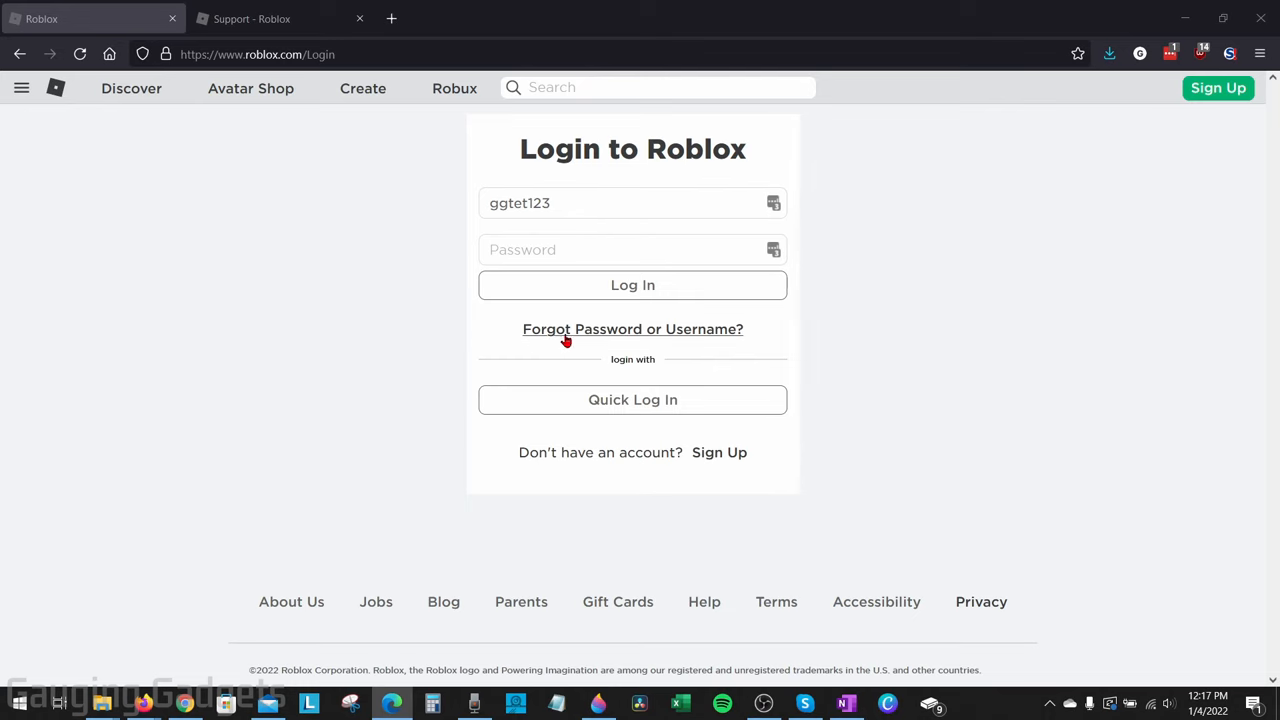
pyautogui.moveTo(600, 336)
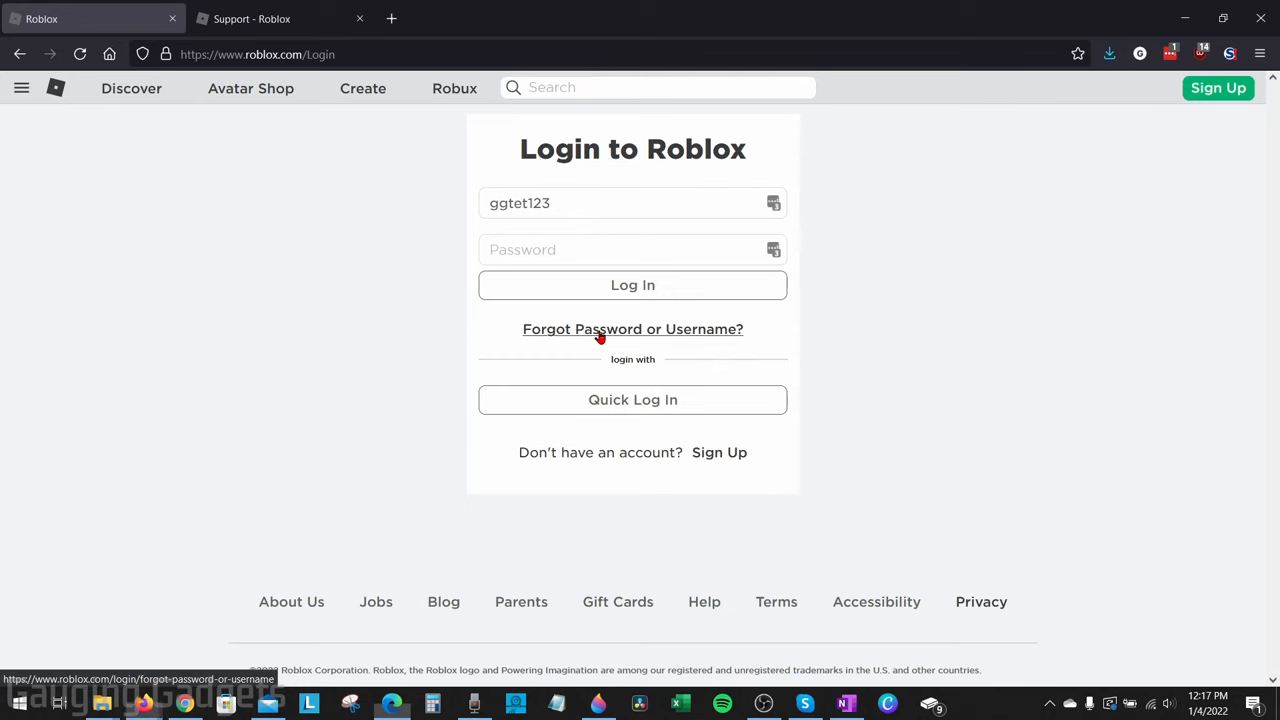
# Choose the phone-number reset option on the Forgot Password page and start entering the number
pyautogui.click(632, 328)
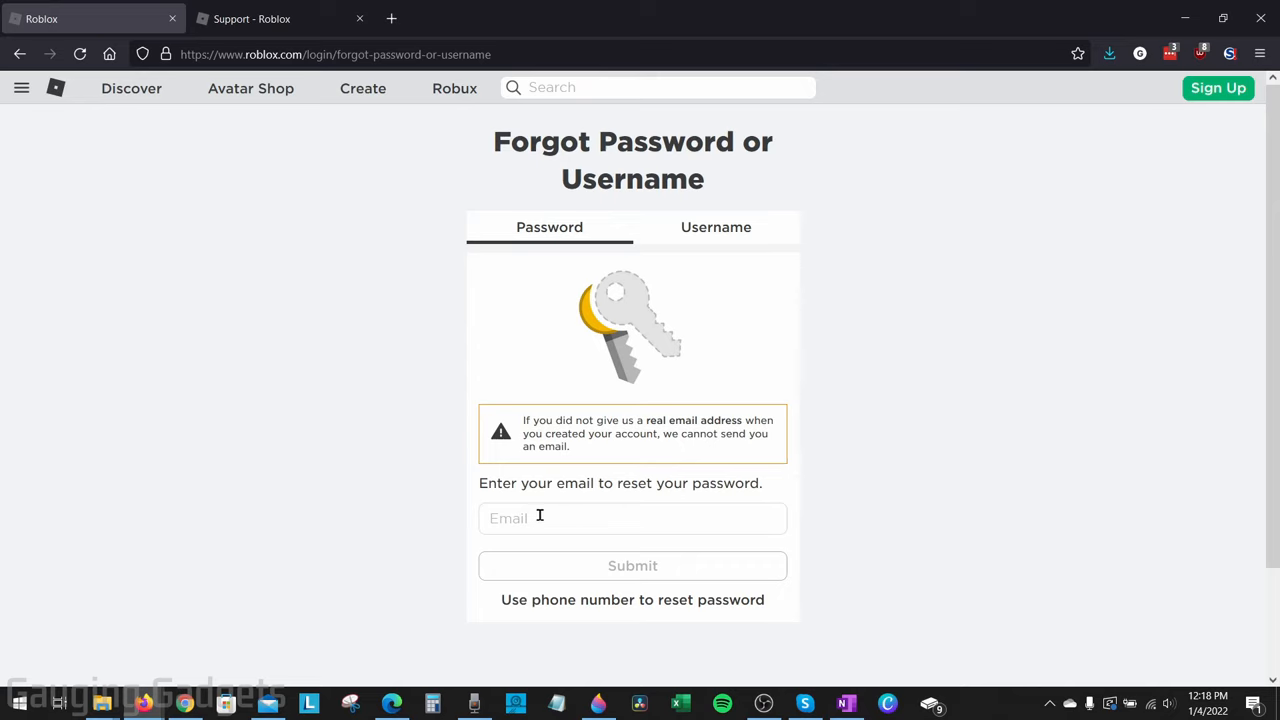
pyautogui.moveTo(522, 496)
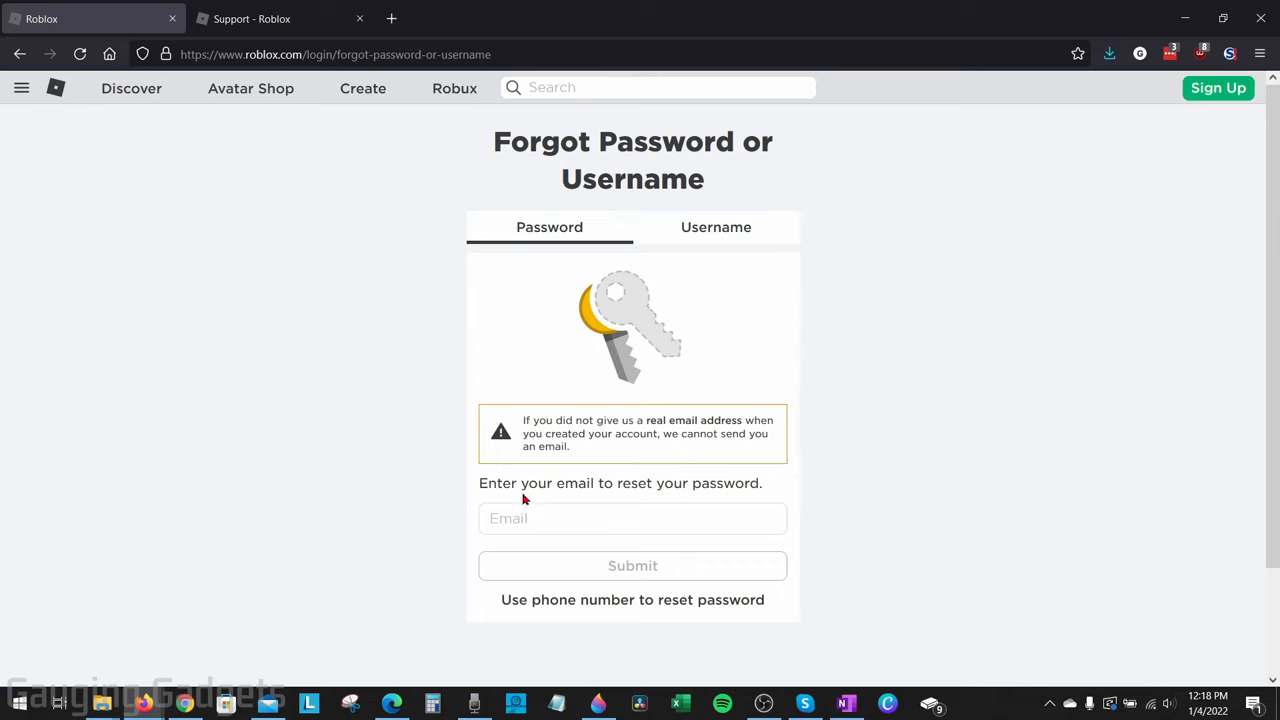
pyautogui.moveTo(608, 610)
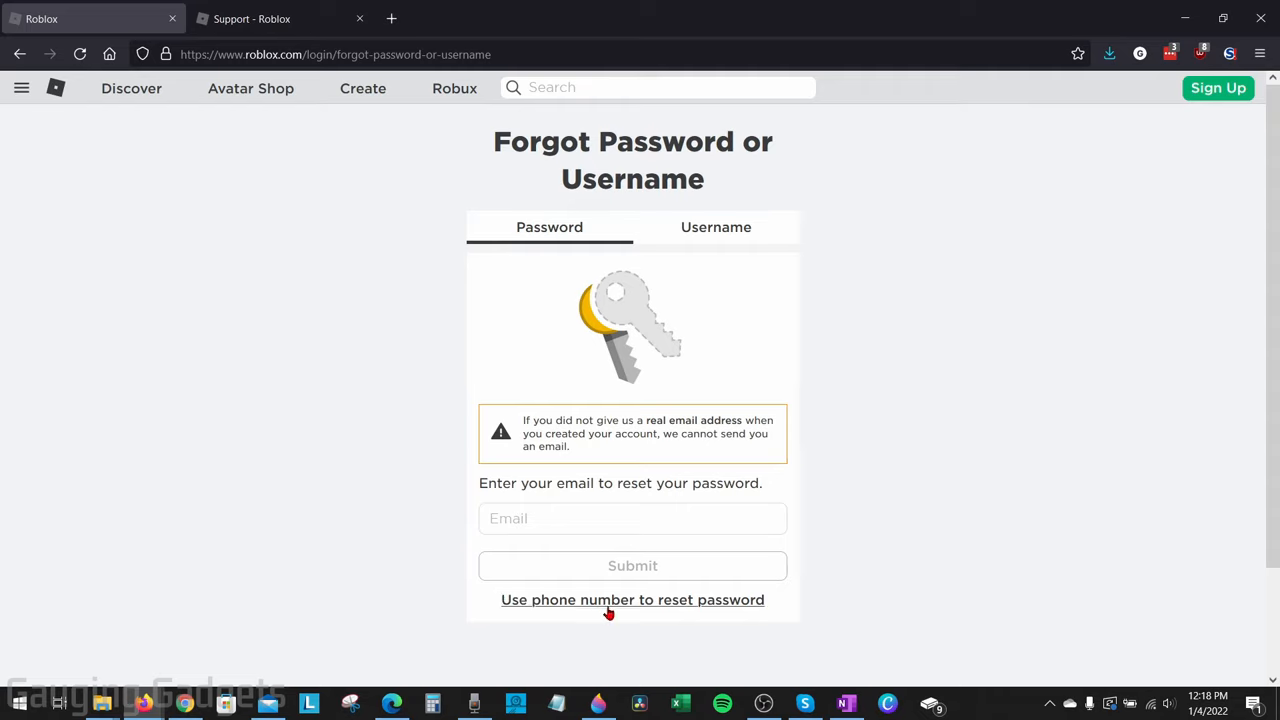
pyautogui.moveTo(624, 608)
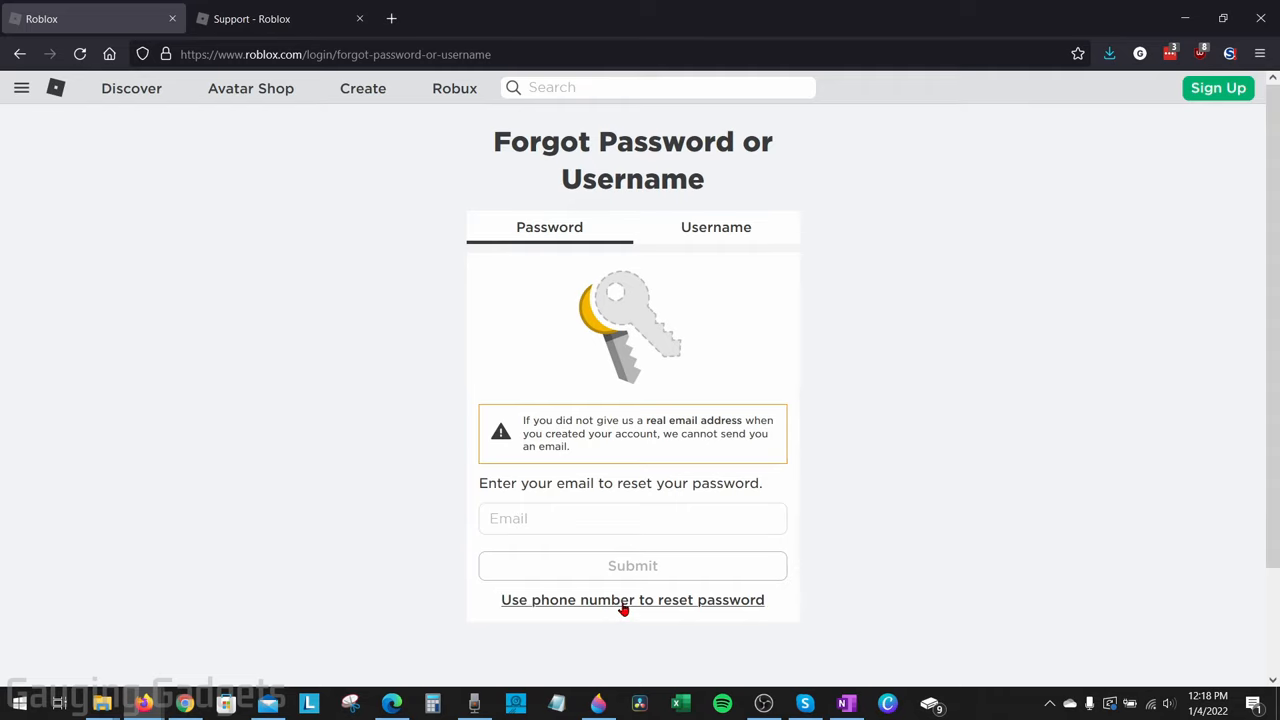
pyautogui.click(632, 600)
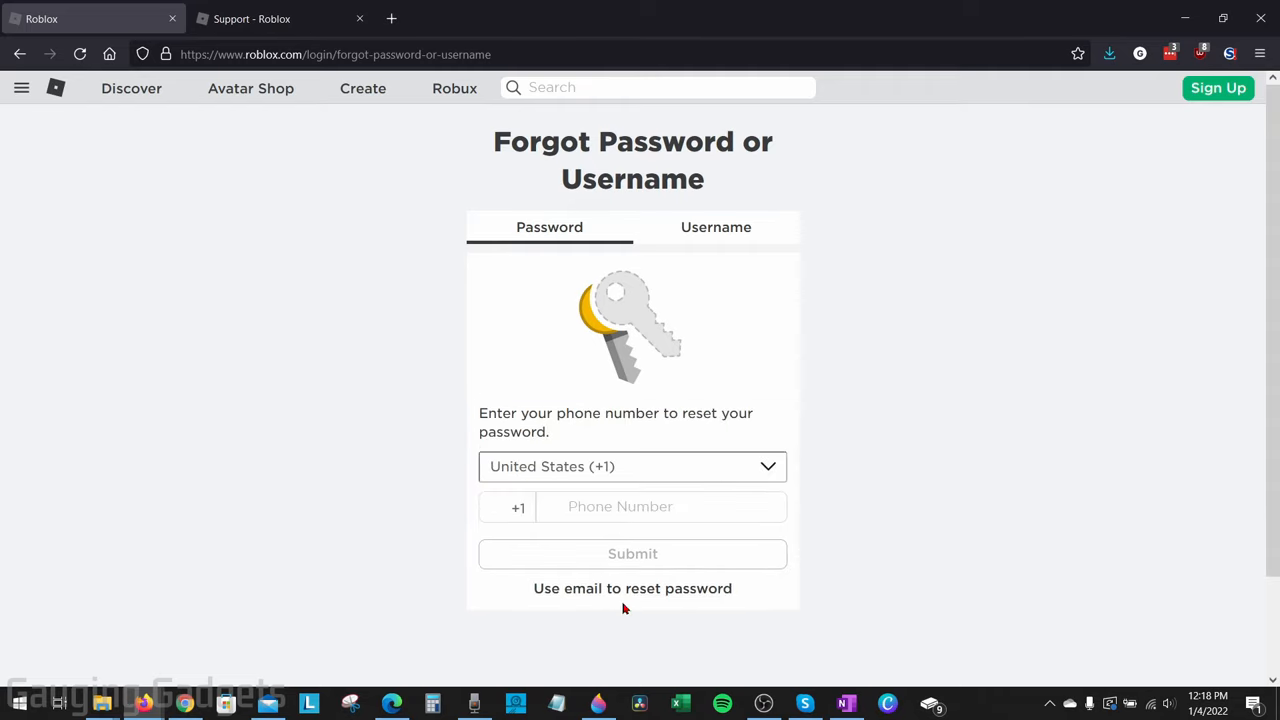
pyautogui.click(660, 506)
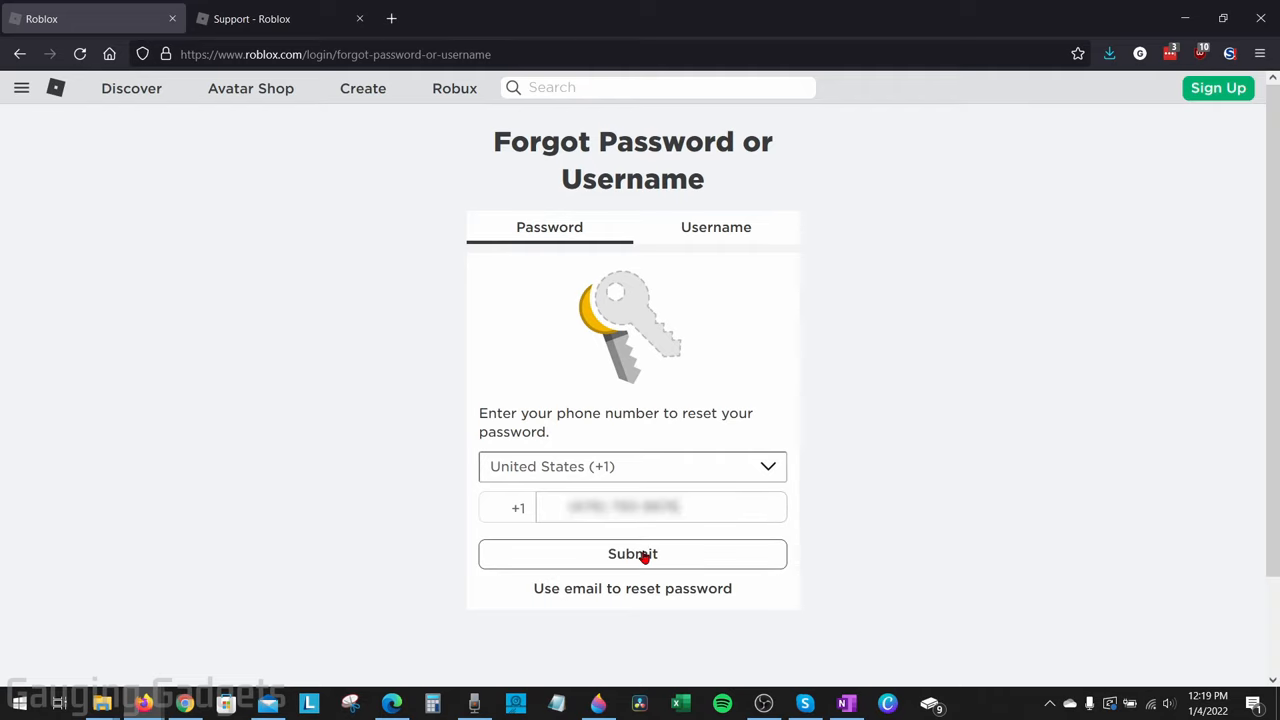
# Submit the phone number and pass the human check by picking the picture with the ring
pyautogui.click(632, 554)
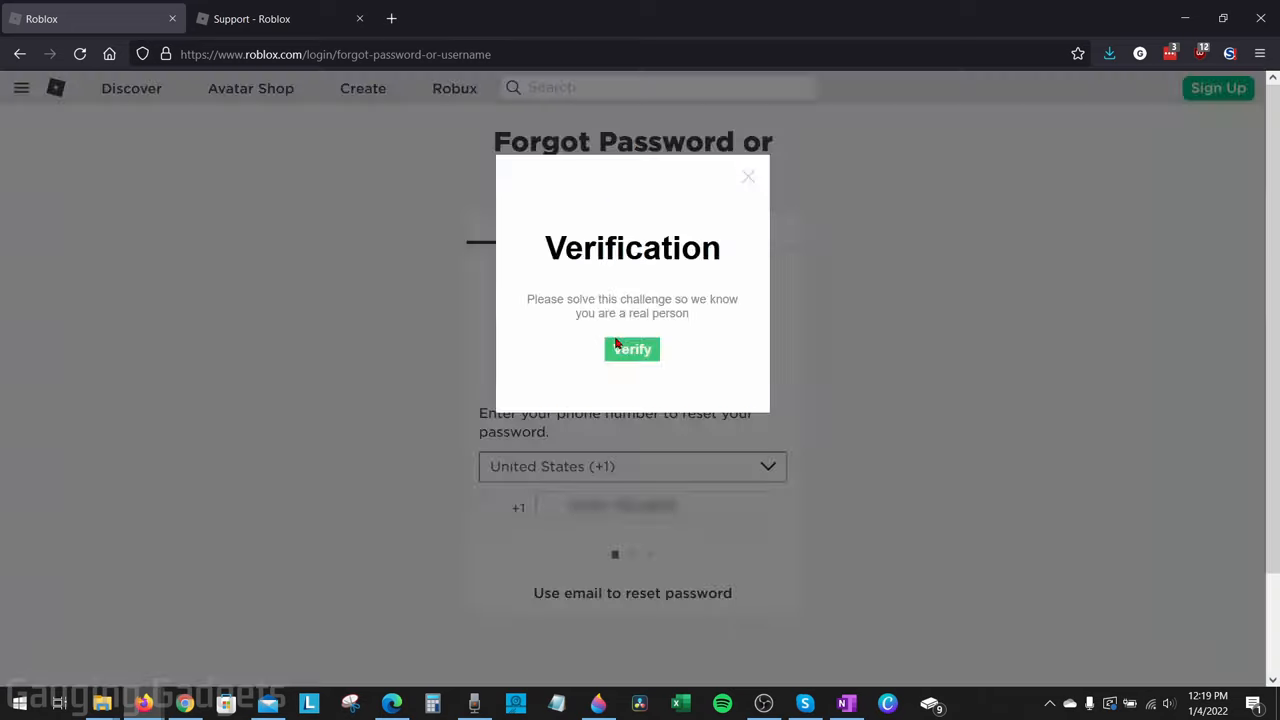
pyautogui.click(632, 348)
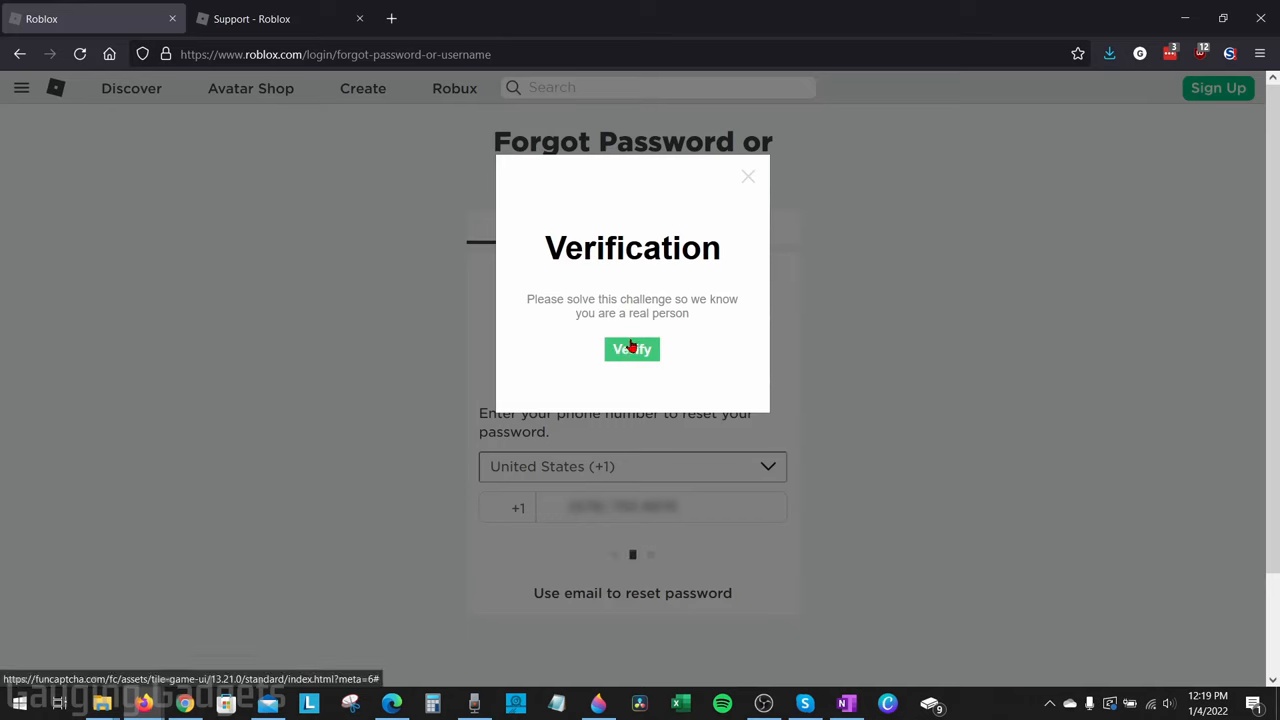
pyautogui.click(632, 348)
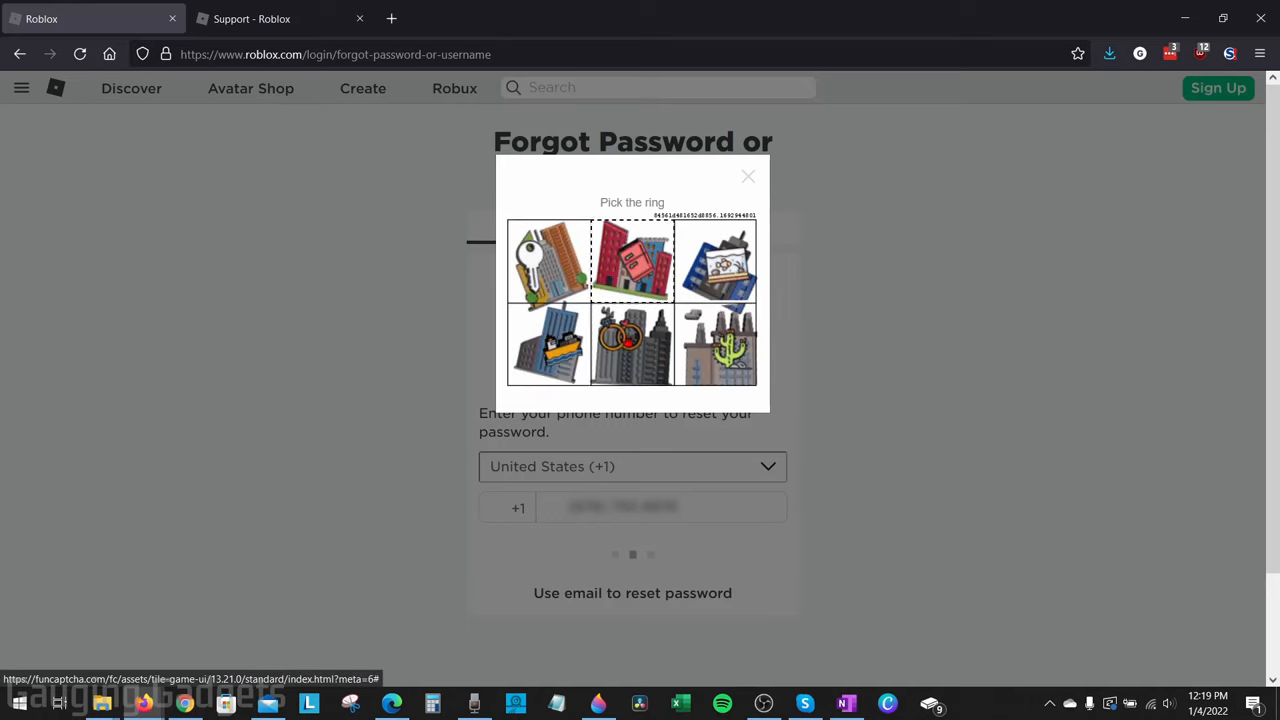
pyautogui.click(632, 344)
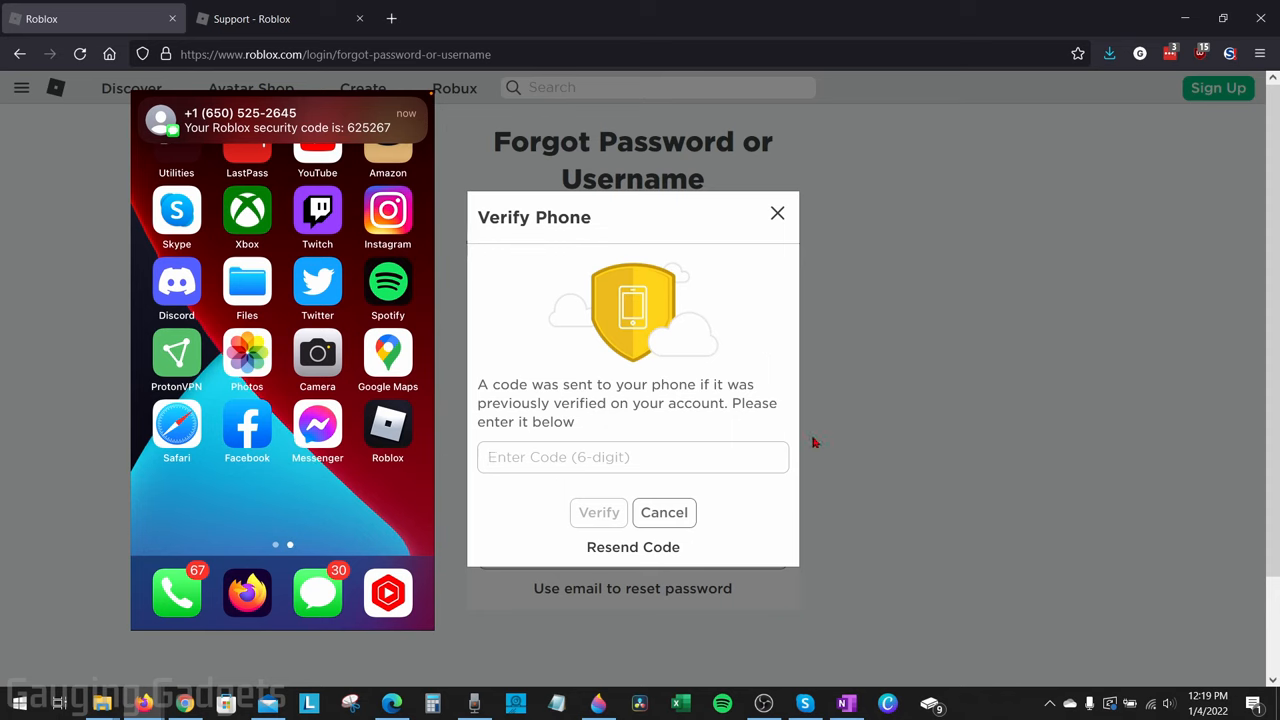
# Verify the SMS code 625267 to reach Reset Password, then switch to the Roblox support tab
pyautogui.write('625')
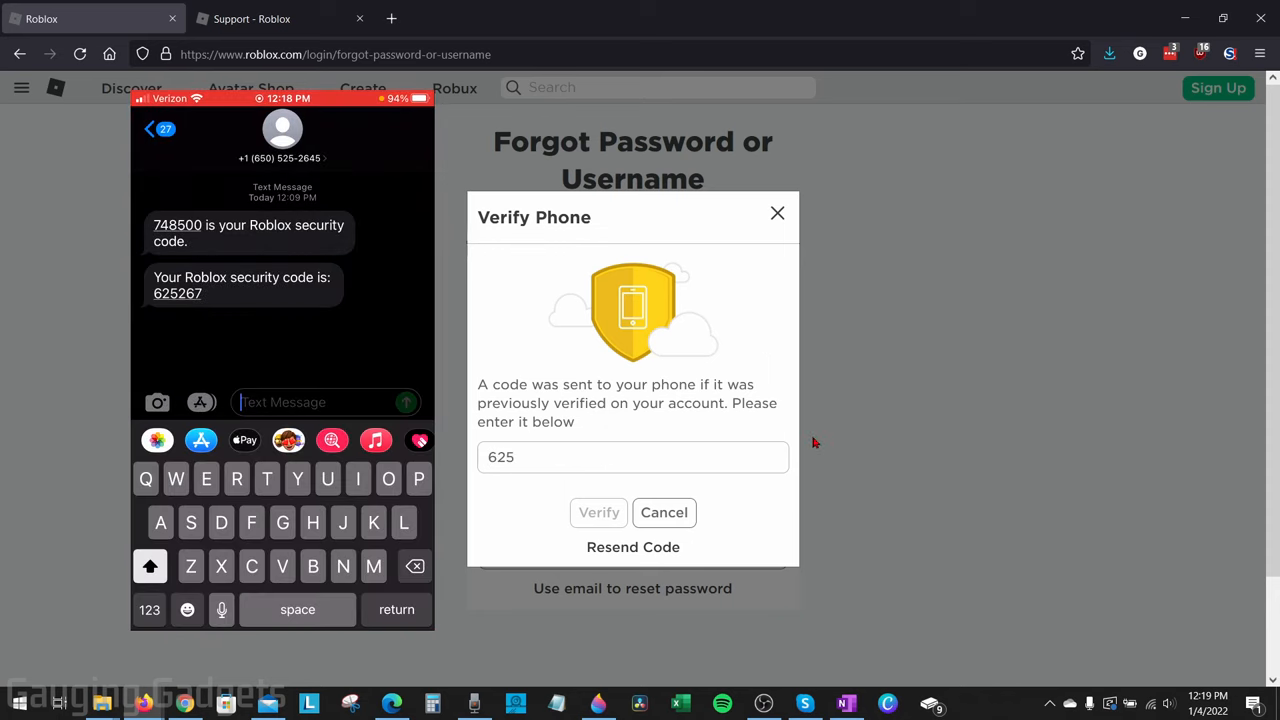
pyautogui.write('267')
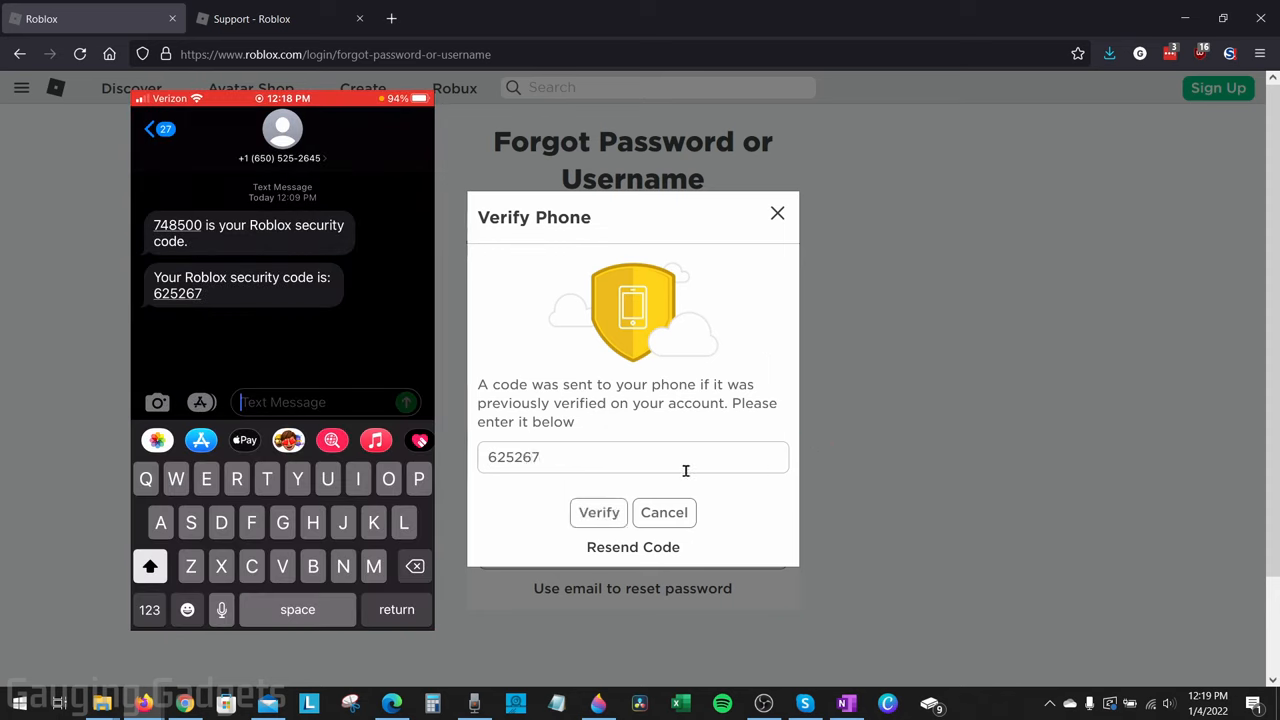
pyautogui.click(598, 512)
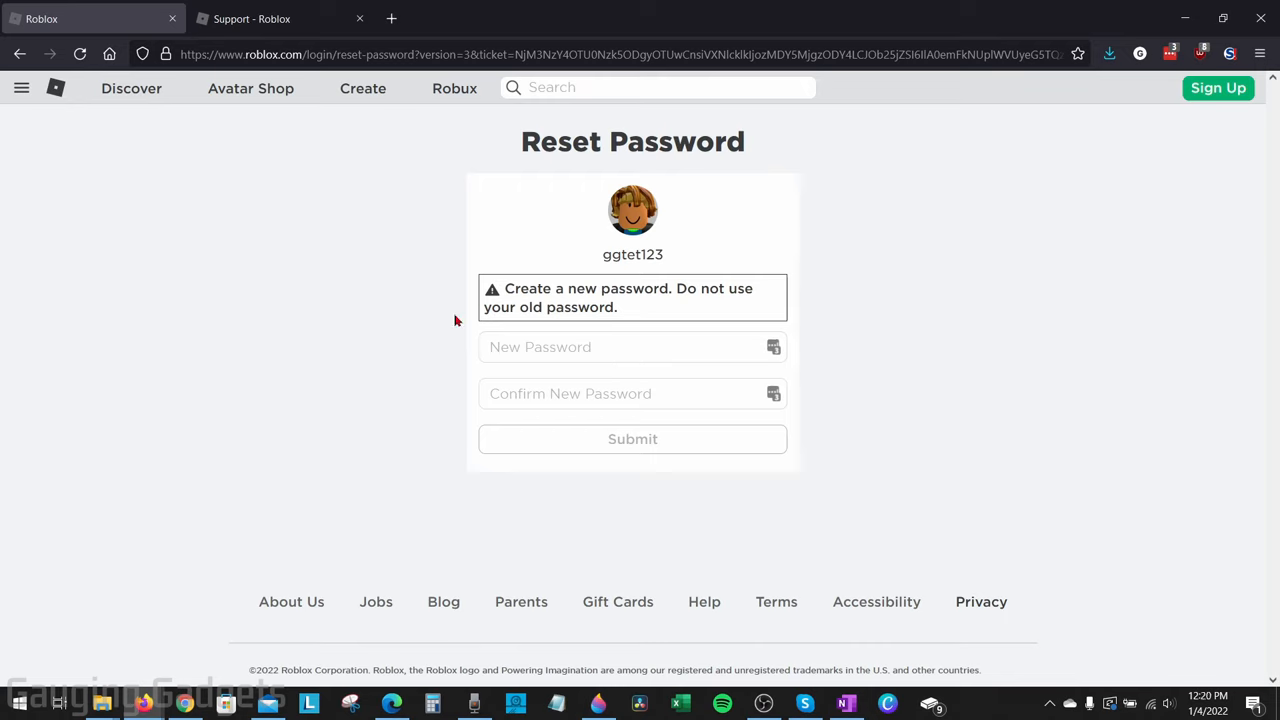
pyautogui.moveTo(320, 164)
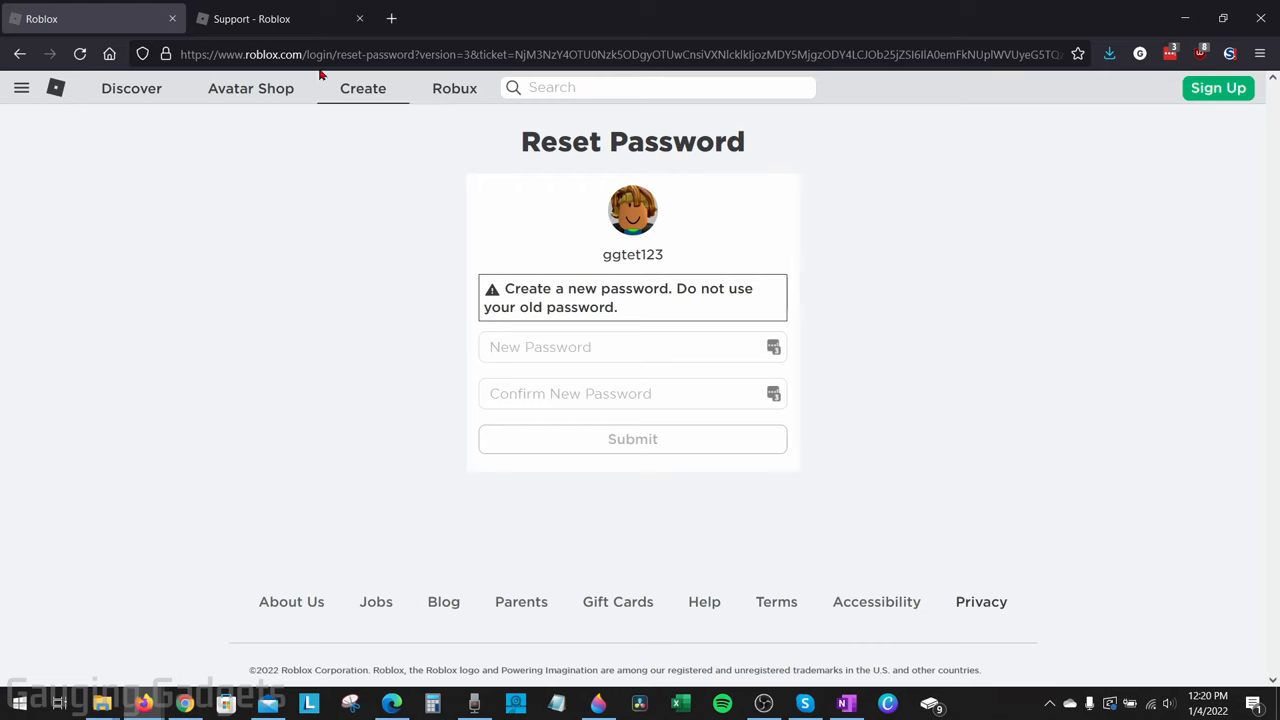
pyautogui.click(280, 18)
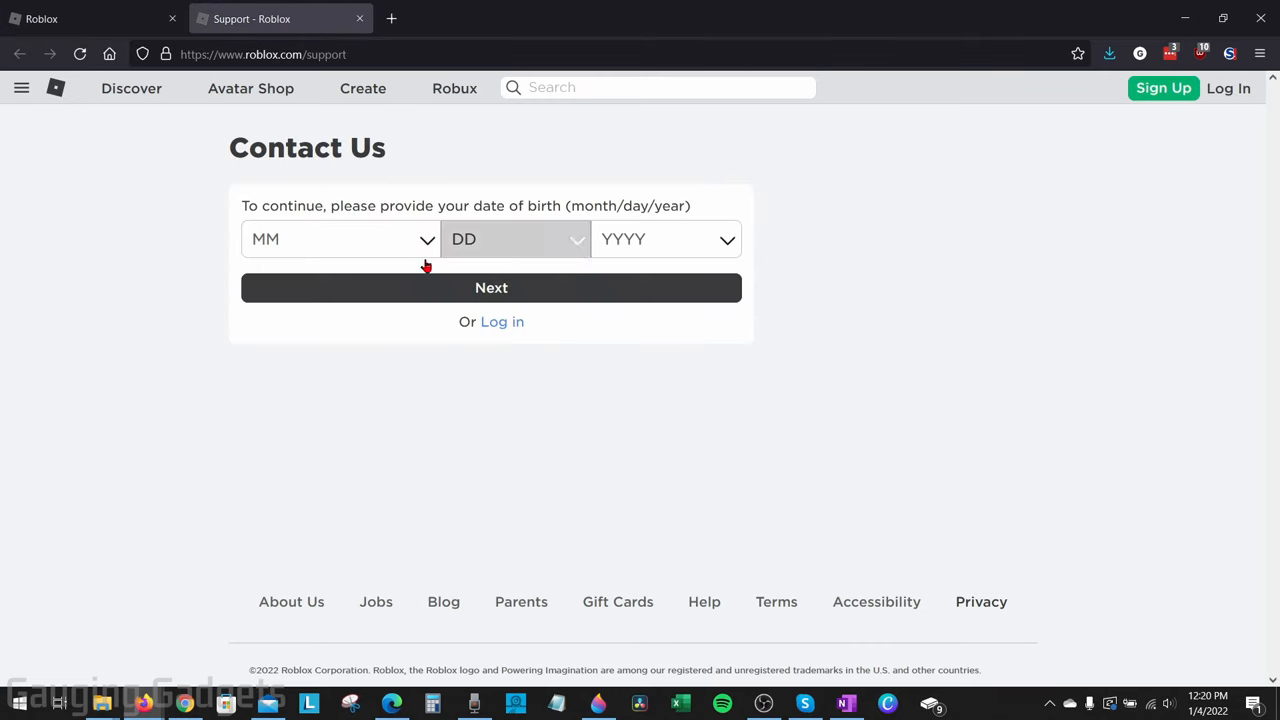
pyautogui.moveTo(276, 198)
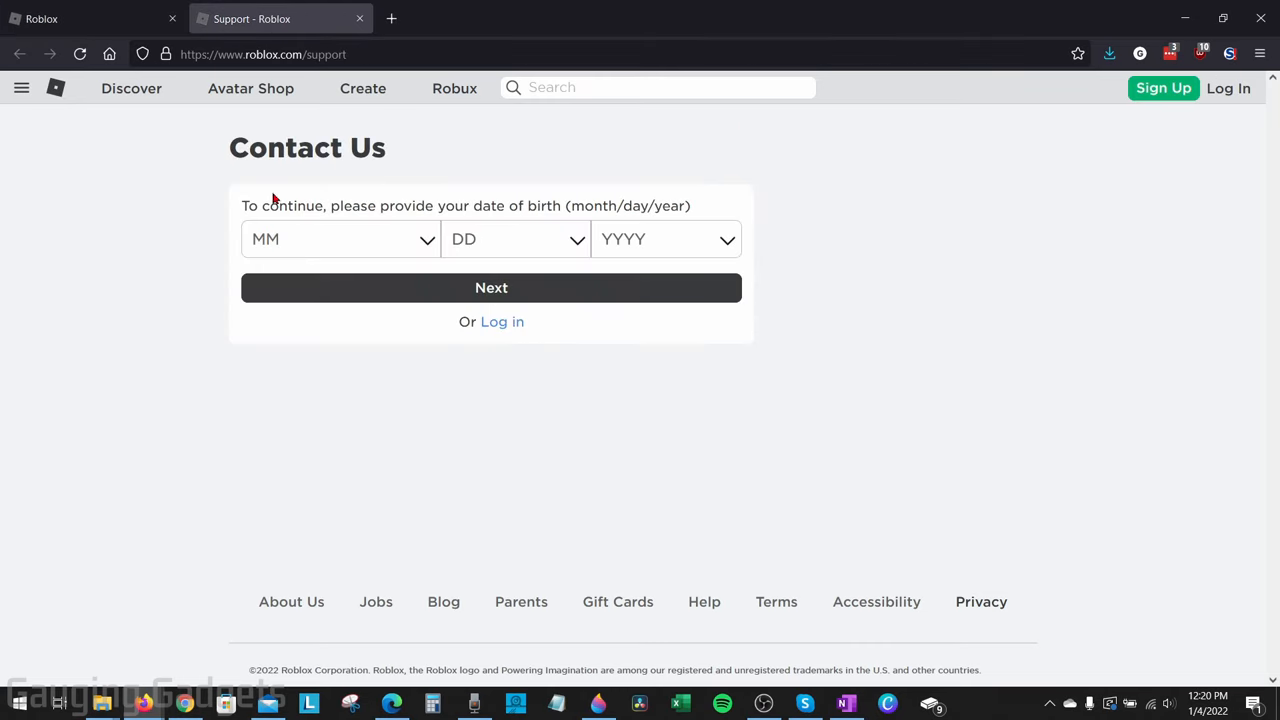